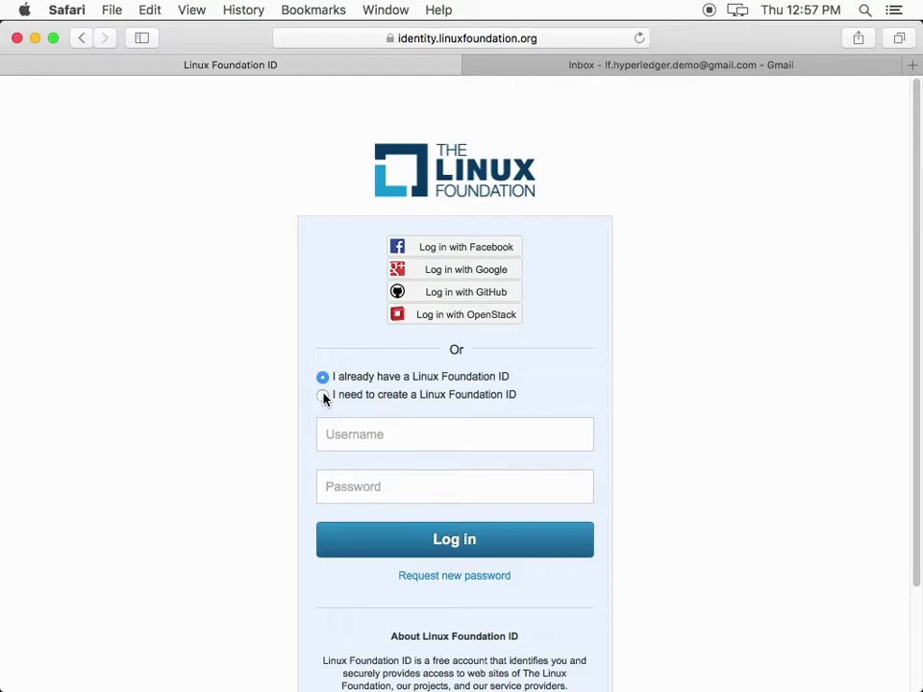
Step: Choose 'I need to create a Linux Foundation ID' to show the registration fields
left_click(322, 395)
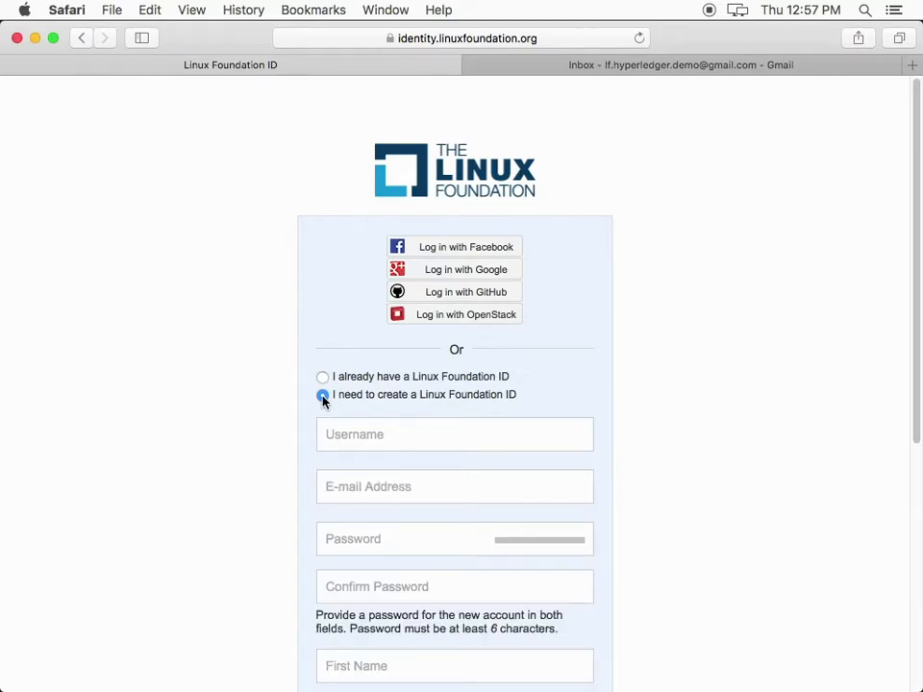
Step: Register username 'lfhyperledgerdemo' with name LF Hyperledger Demo and submit the form
type("lfhyperledgerdemo")
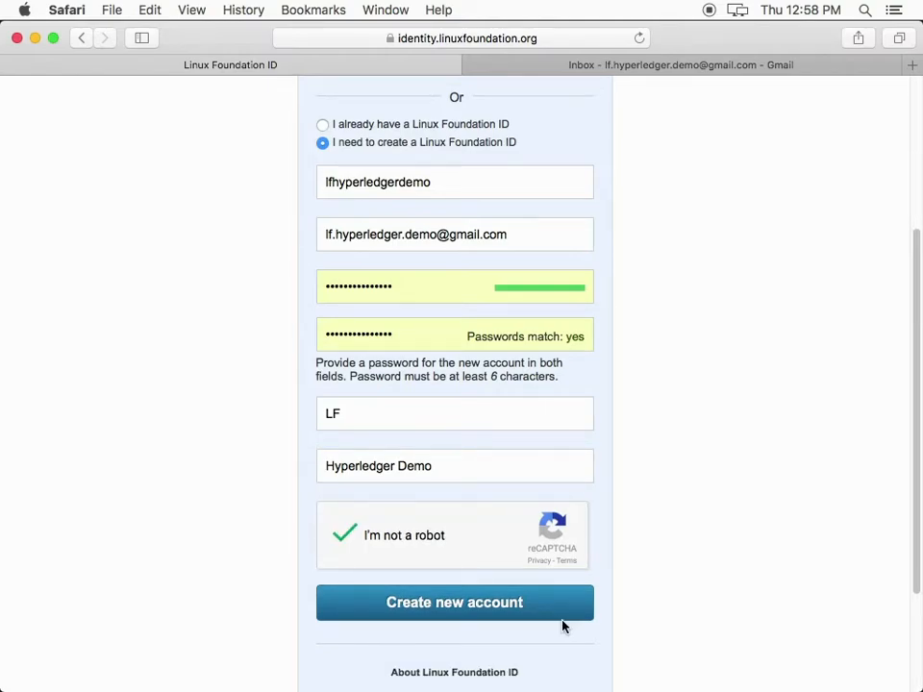
left_click(454, 602)
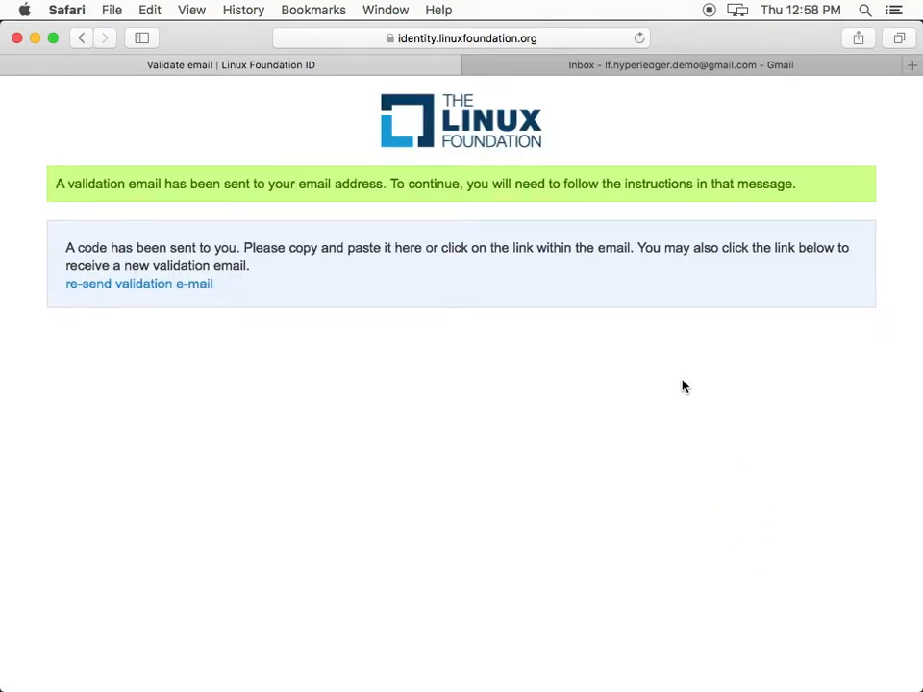
Step: Follow the validation step so the new account's profile page appears
left_click(679, 64)
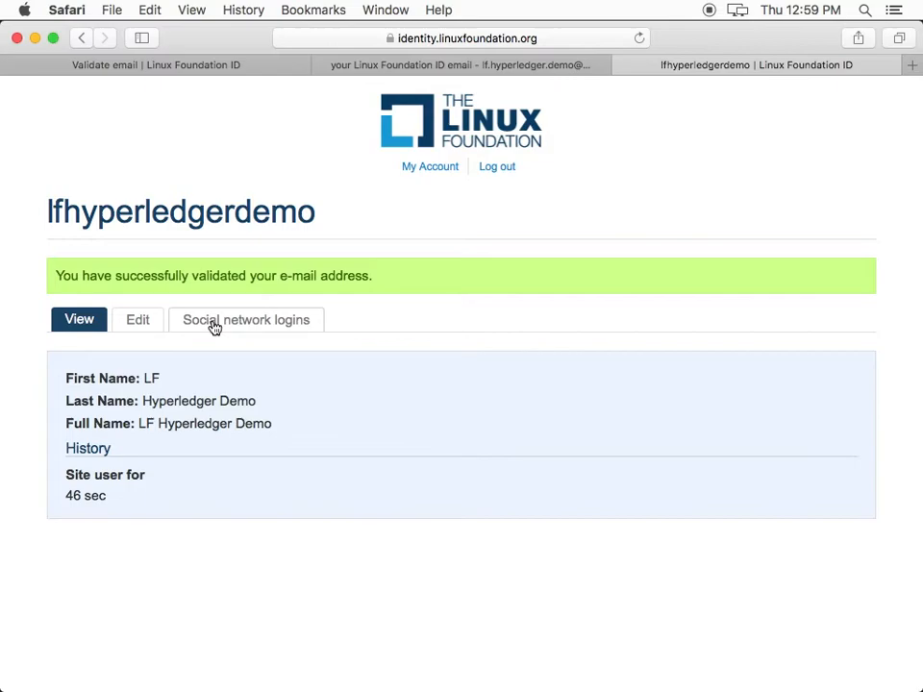
Step: Show the 'Social network logins' page, which has no linked identities
left_click(245, 319)
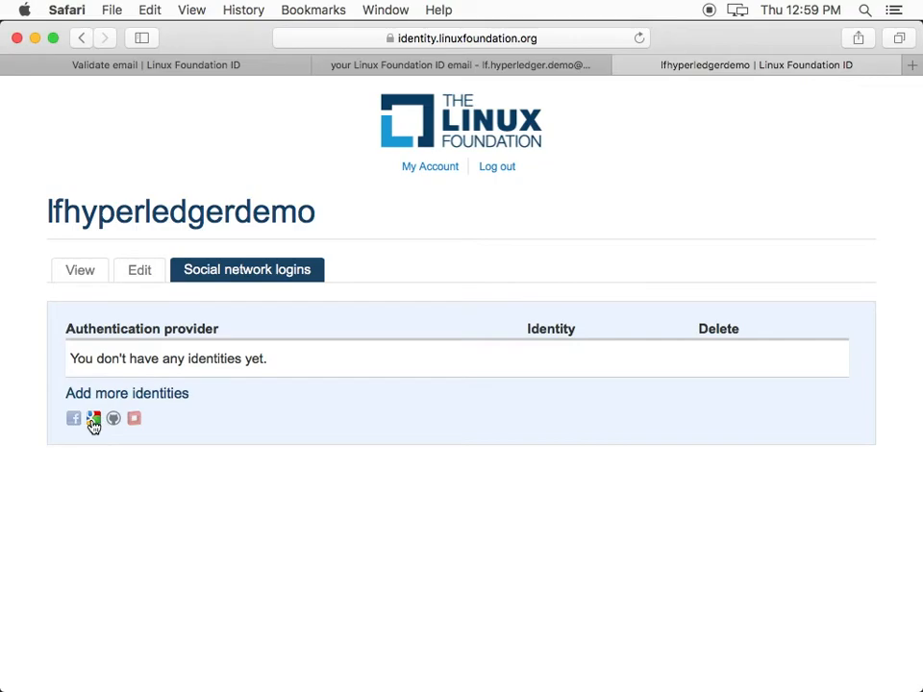
Step: Pick Google under 'Add more identities' to reach the linuxfoundation.org account chooser
left_click(94, 419)
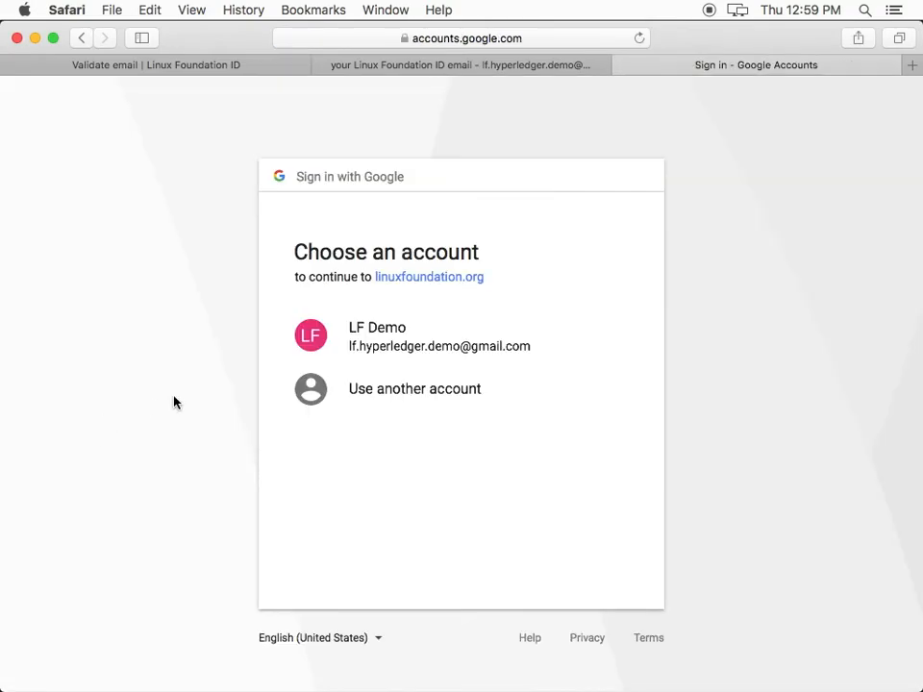
mouse_move(317, 336)
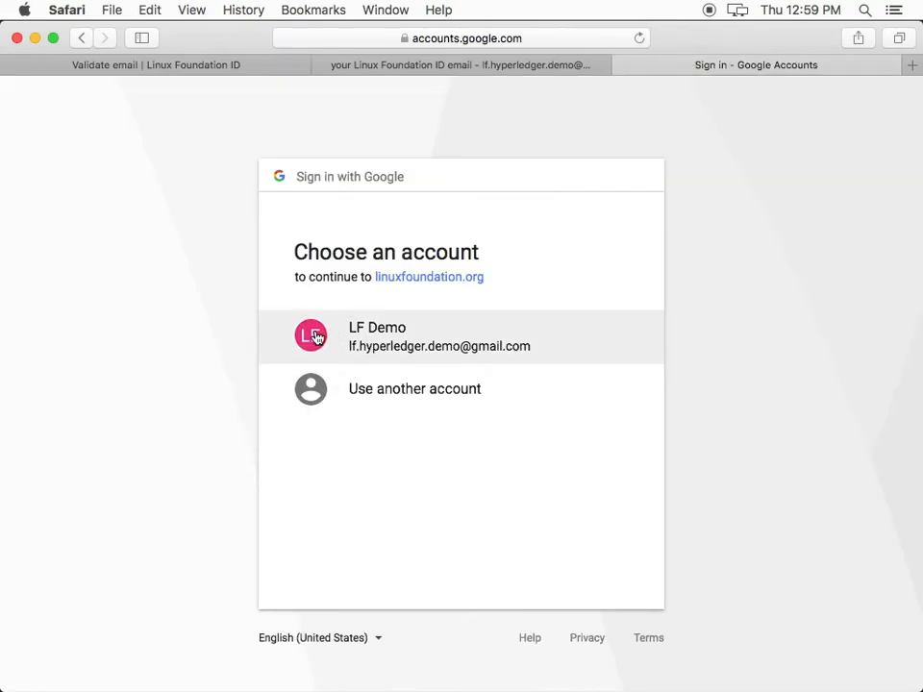